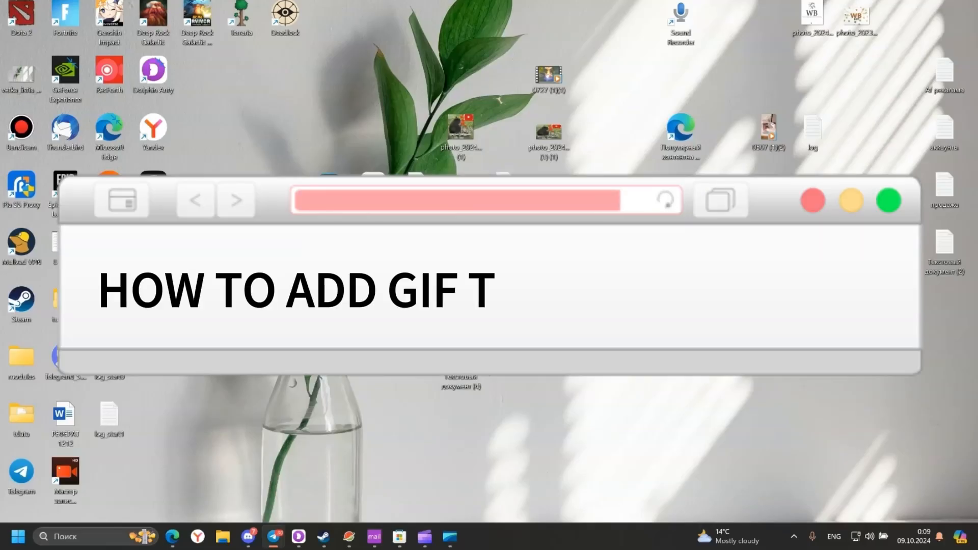
Search Google for 'ncp gif' and scroll through the animated GIF image results.
type("O STEAM PROFILE")
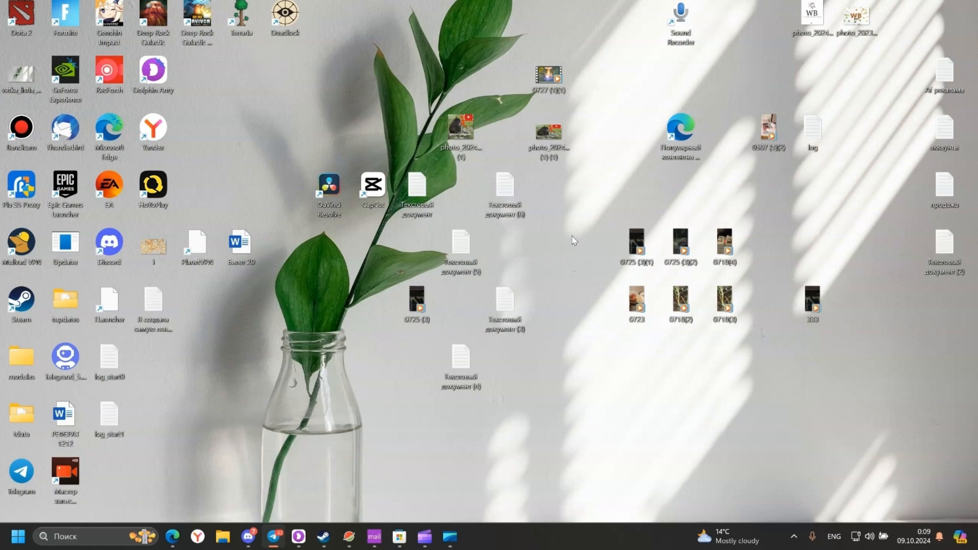
mouse_move(373, 449)
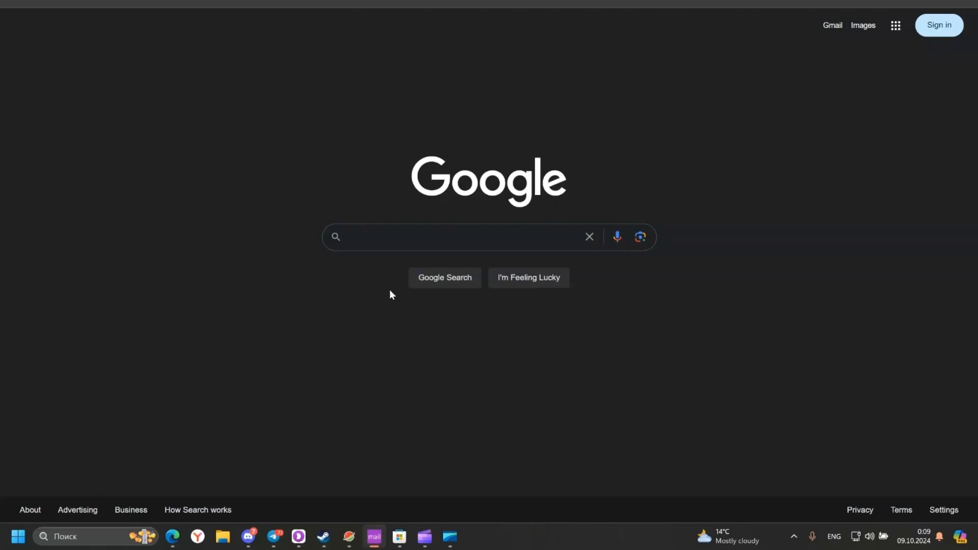
left_click(449, 237)
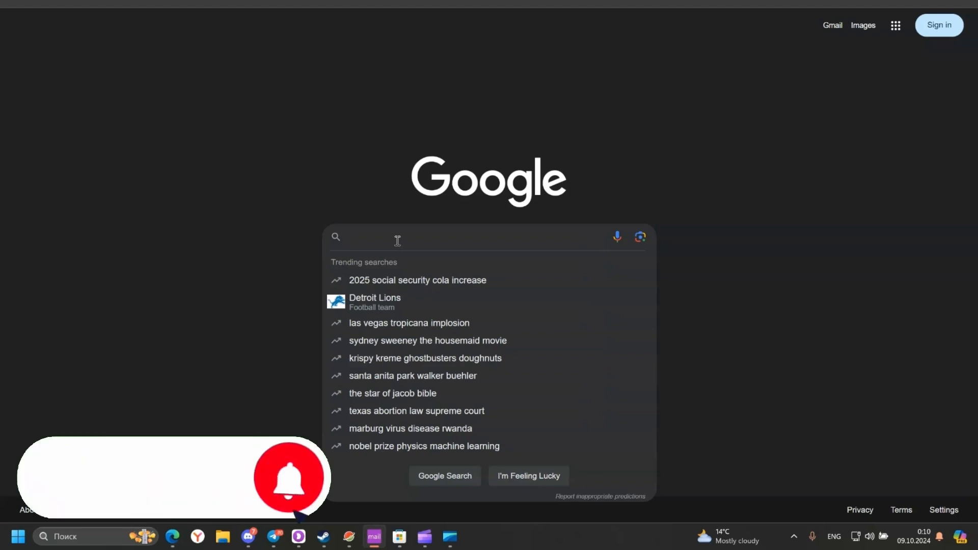
type("ncp gif")
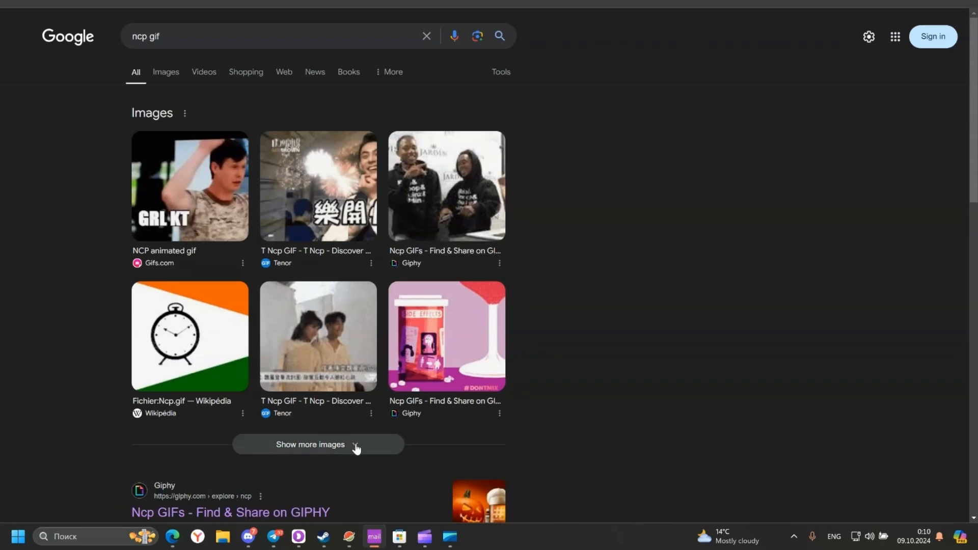
scroll("down", 3)
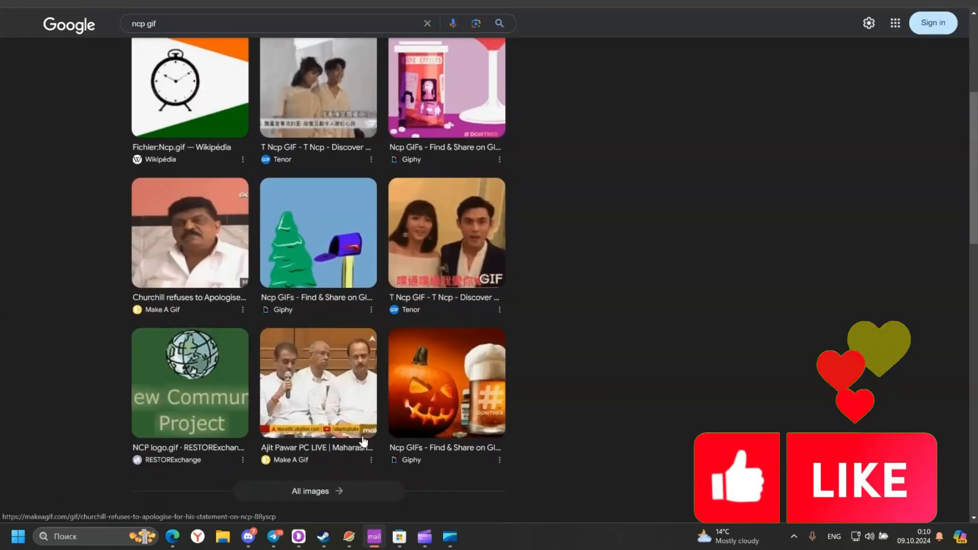
Save the related ghost-rising-from-pumpkin GIF to the computer as giphy (4).
left_click(446, 383)
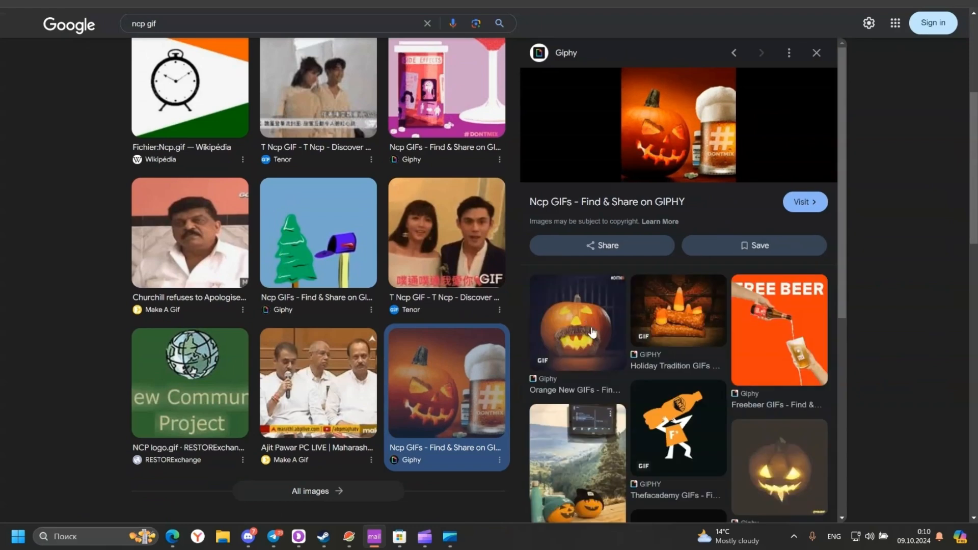
left_click(577, 322)
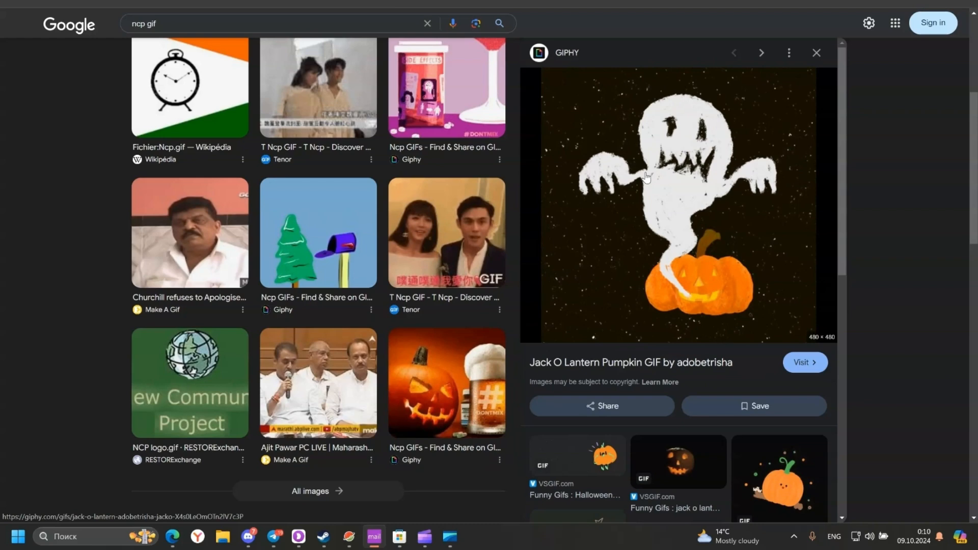
right_click(647, 177)
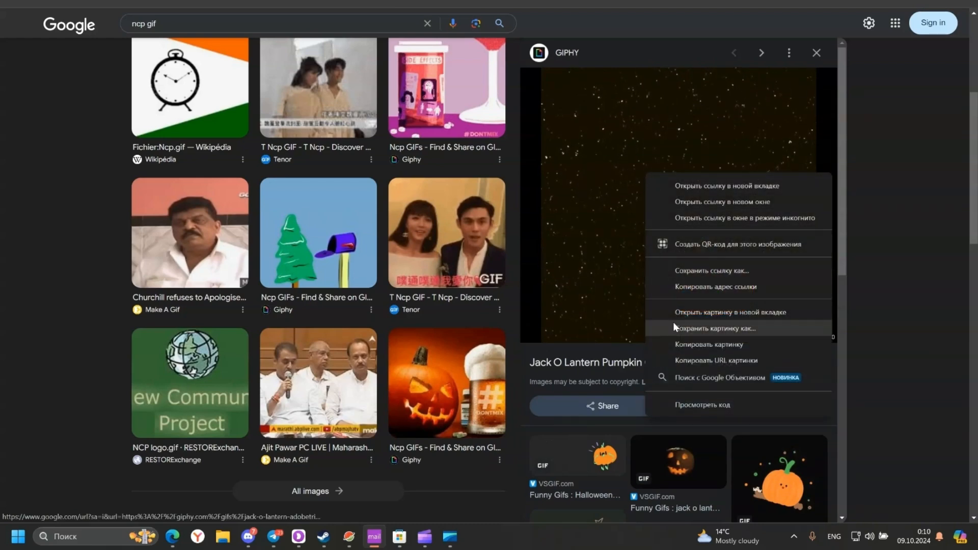
left_click(713, 328)
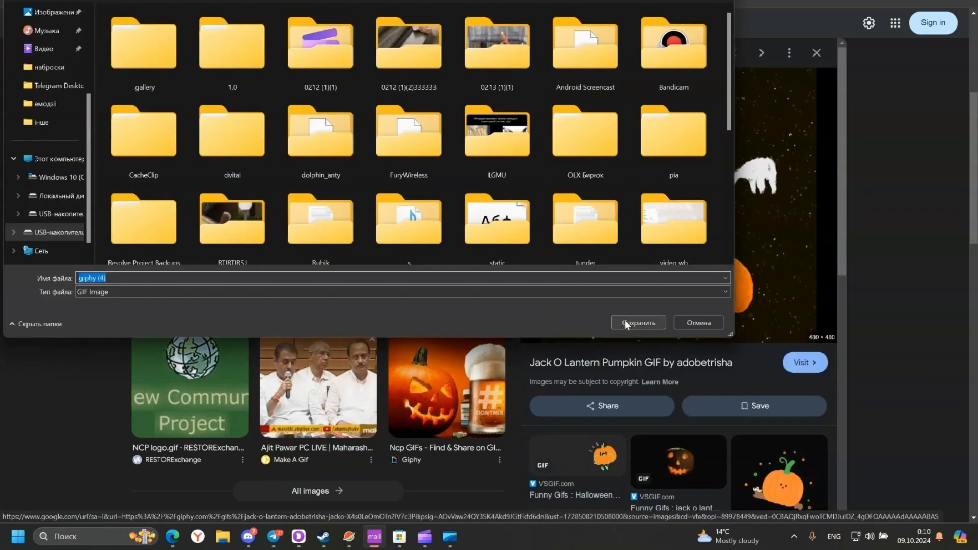
left_click(636, 322)
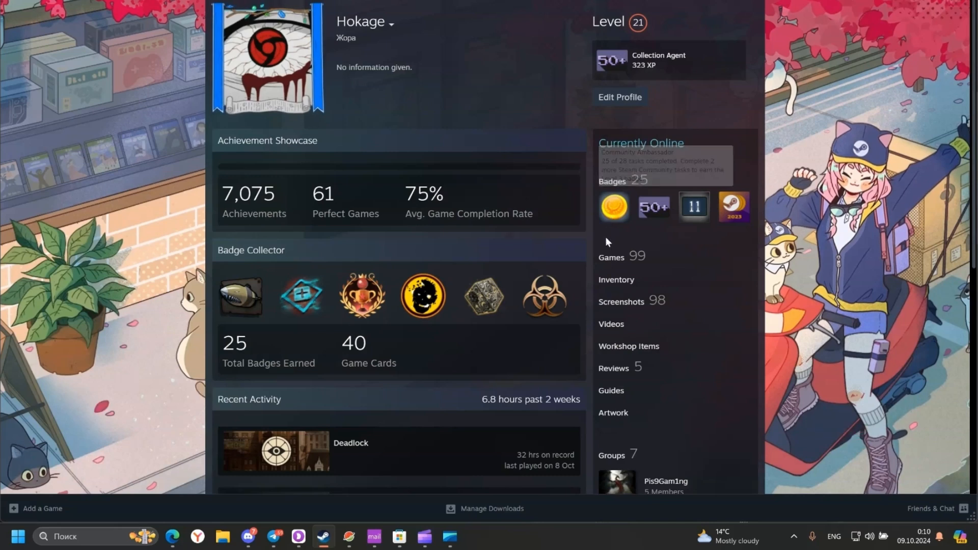
mouse_move(602, 409)
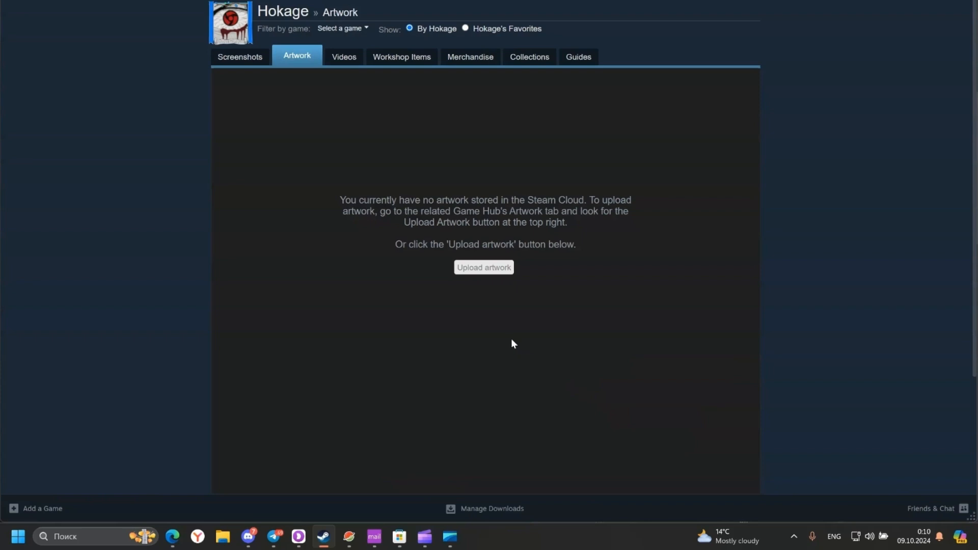
mouse_move(470, 278)
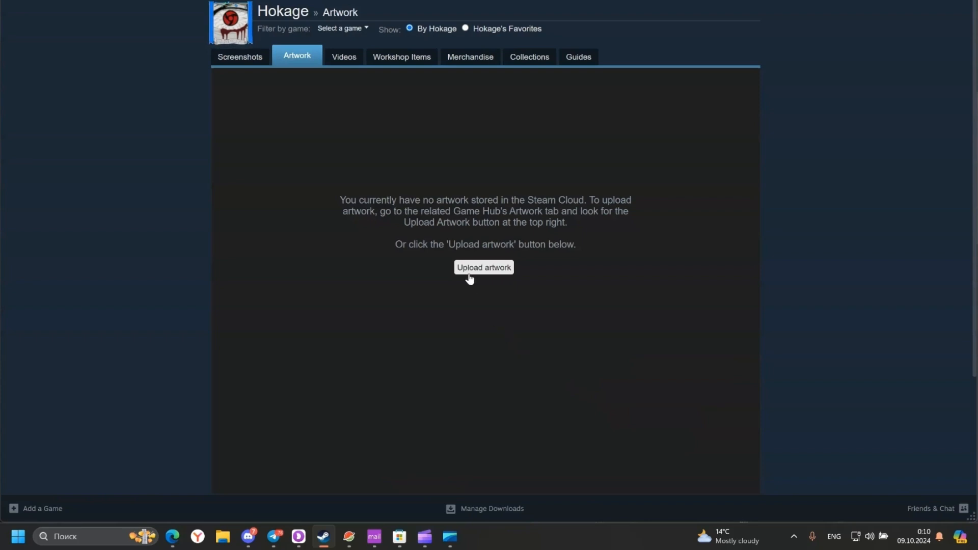
Start a new Steam artwork upload marked Not Game Specific.
left_click(483, 267)
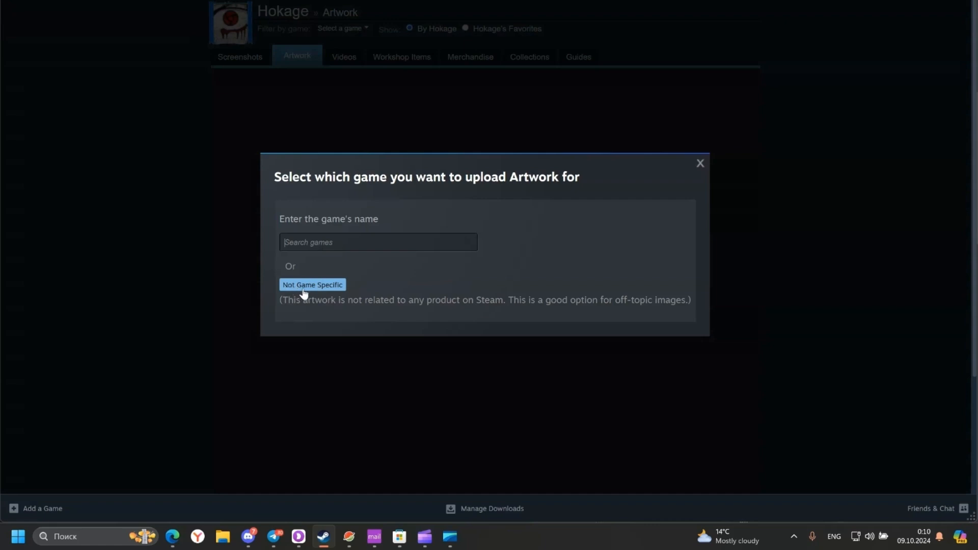
left_click(312, 285)
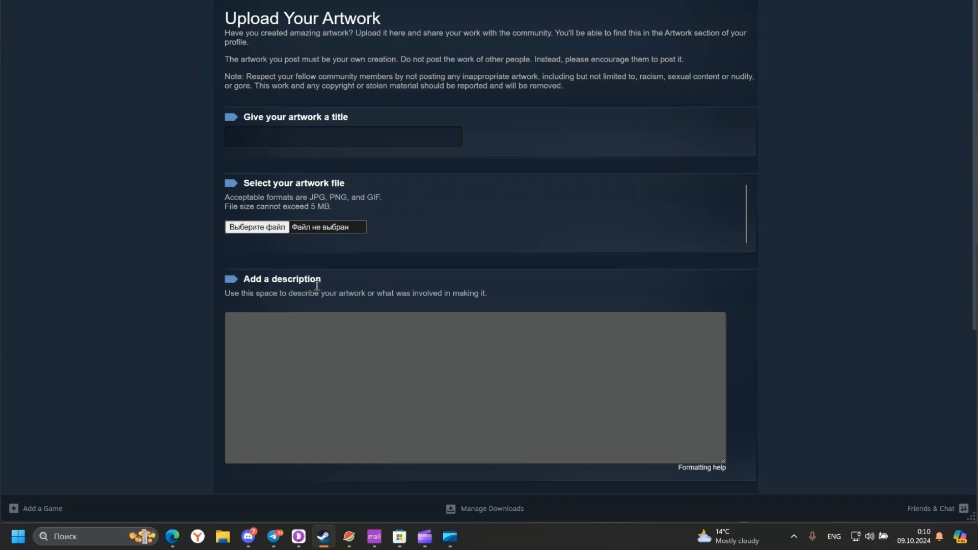
Attach giphy (4).gif as the artwork file and begin entering the title.
left_click(256, 226)
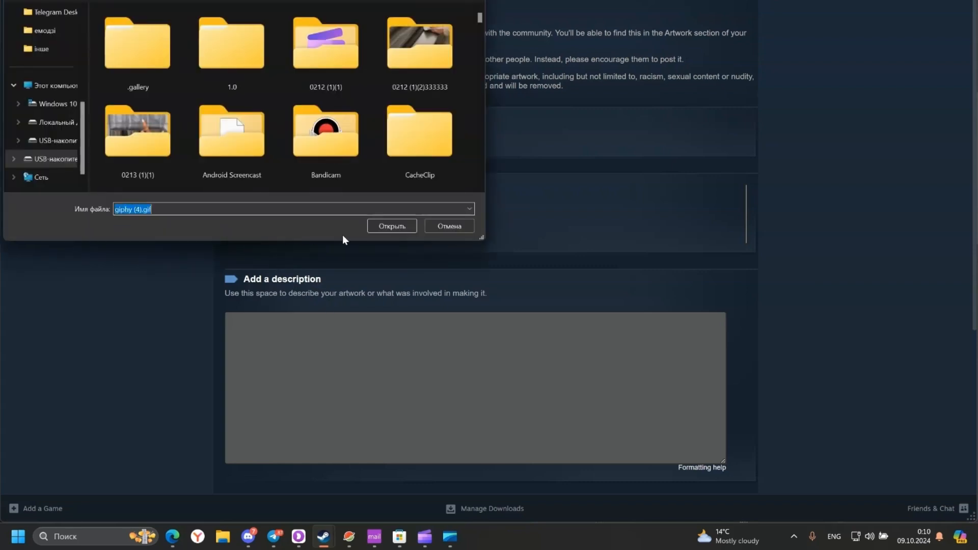
left_click(391, 225)
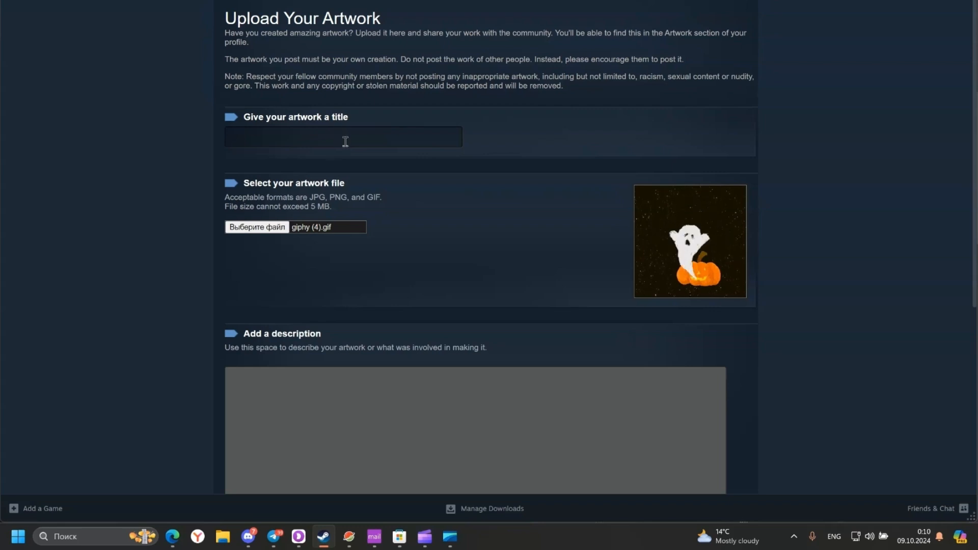
left_click(343, 136)
type("pump")
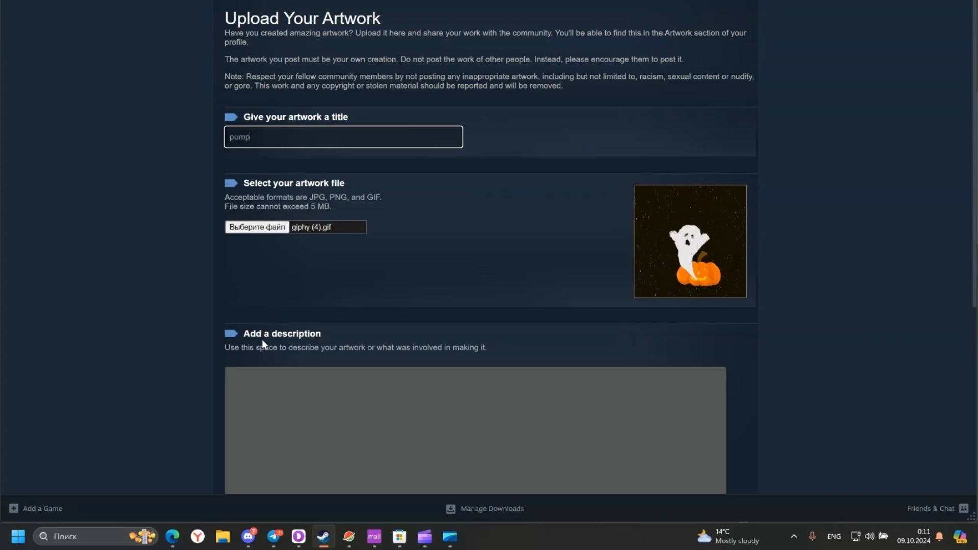
Enter the description 'pump and ghost' and scroll down to the Public visibility setting.
left_click(474, 431)
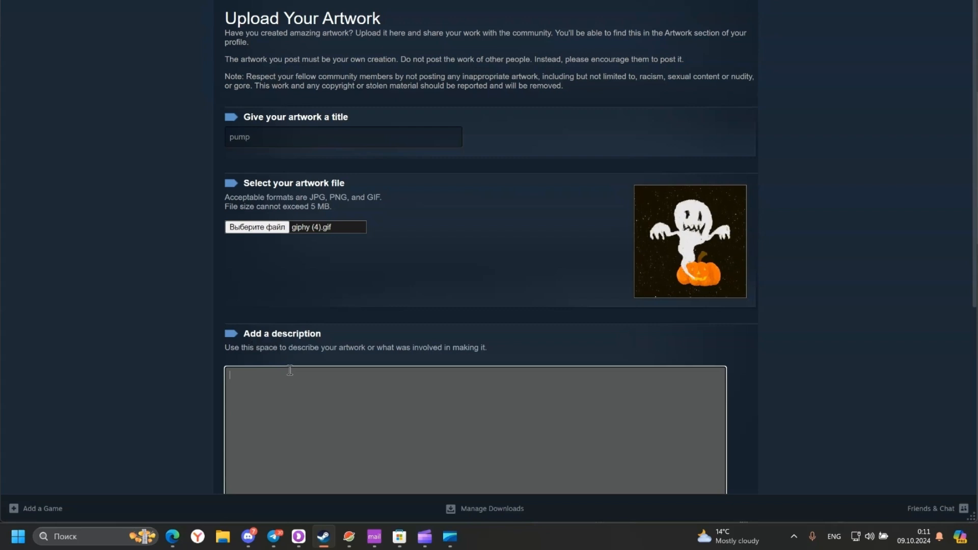
type("pump a")
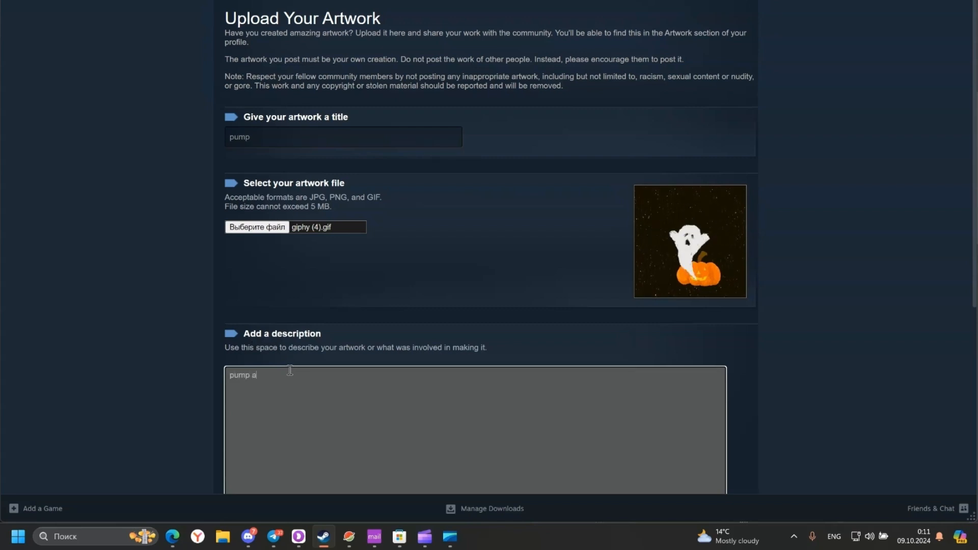
type("nd ghost")
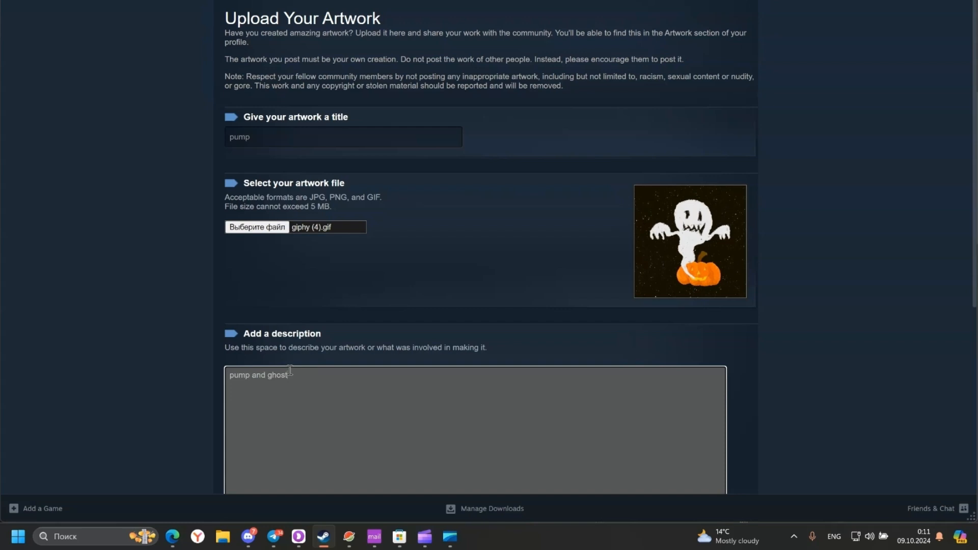
scroll("down", 3)
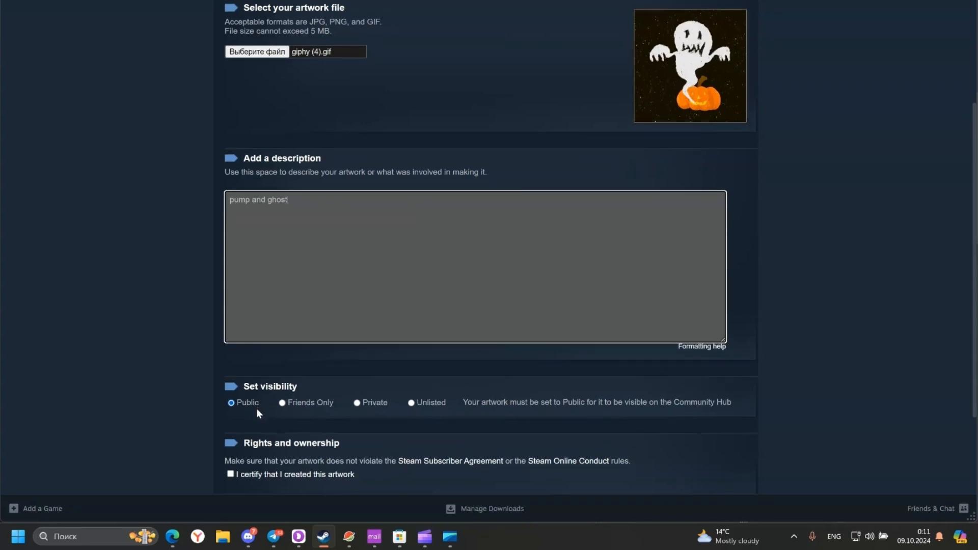
scroll("down", 3)
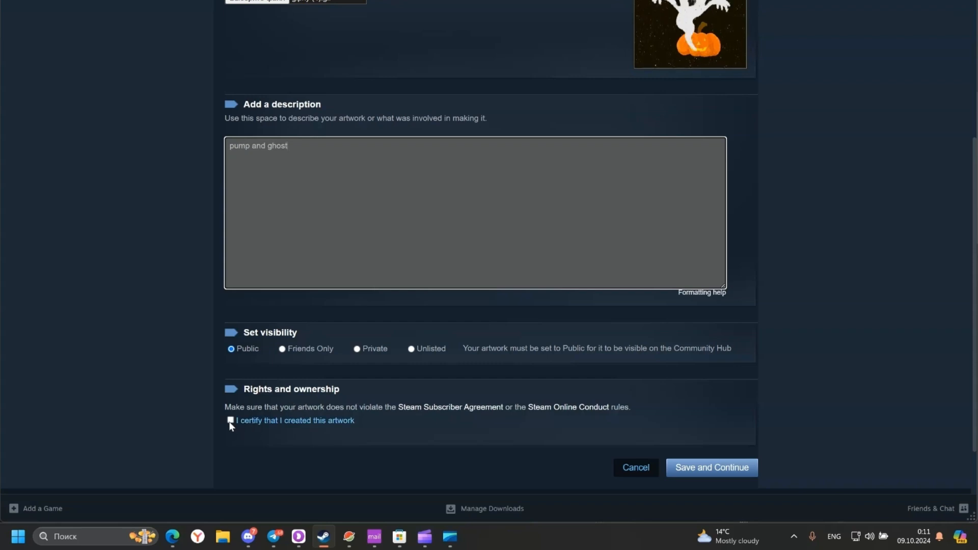
Tick the certification that you created this artwork.
left_click(231, 420)
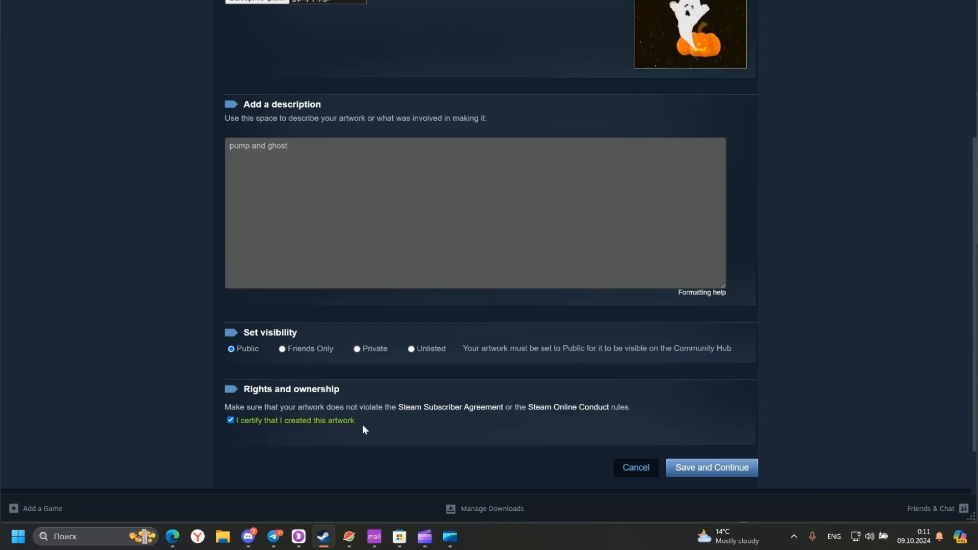
mouse_move(711, 467)
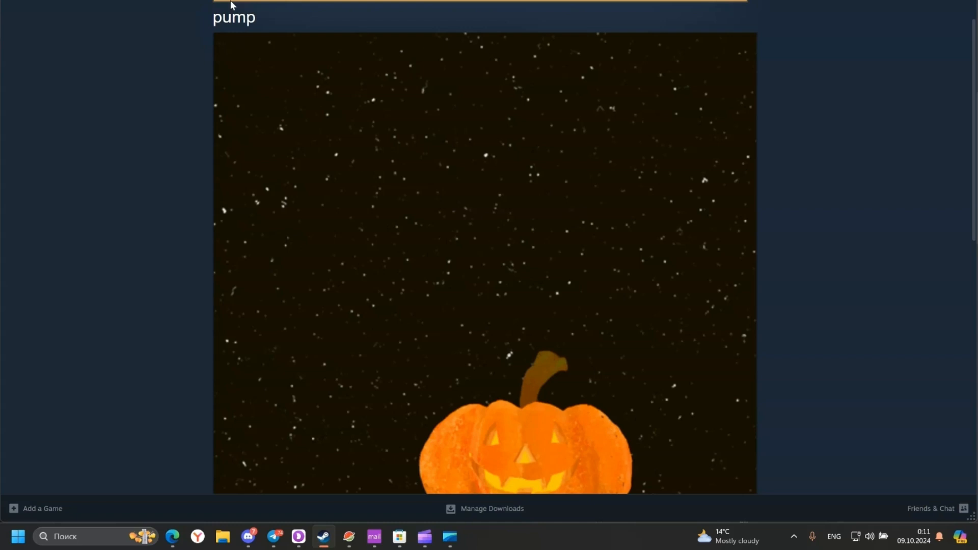
Go to your profile page from the profile name menu and open Edit Profile.
left_click(233, 17)
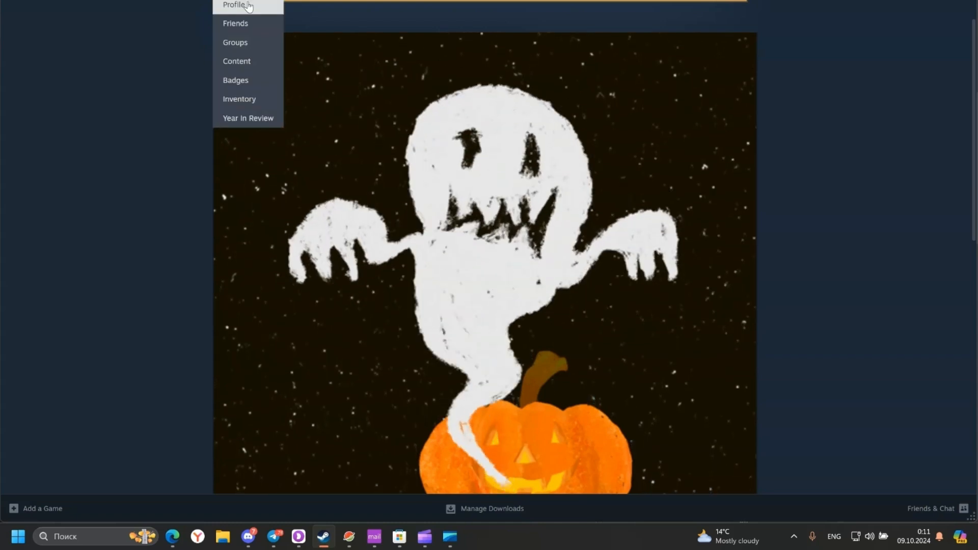
left_click(234, 5)
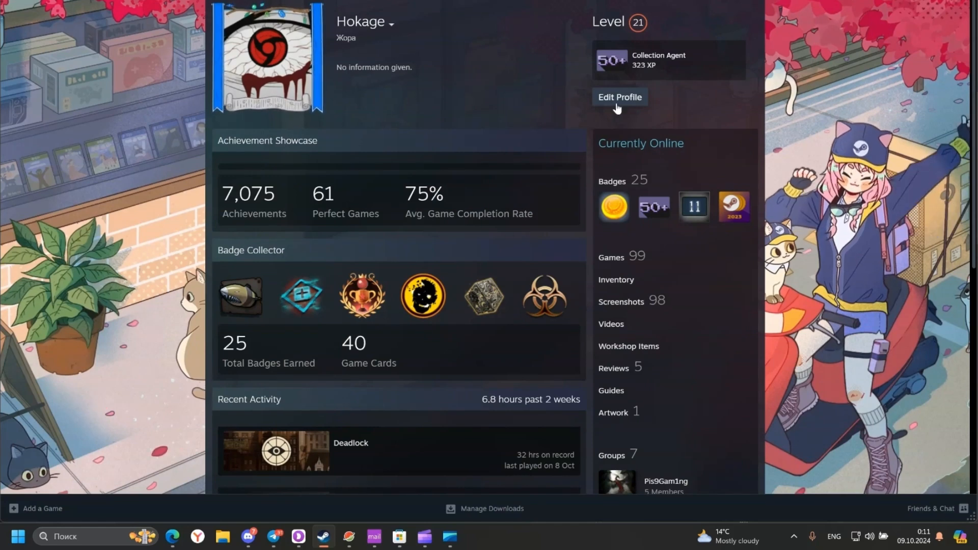
left_click(619, 97)
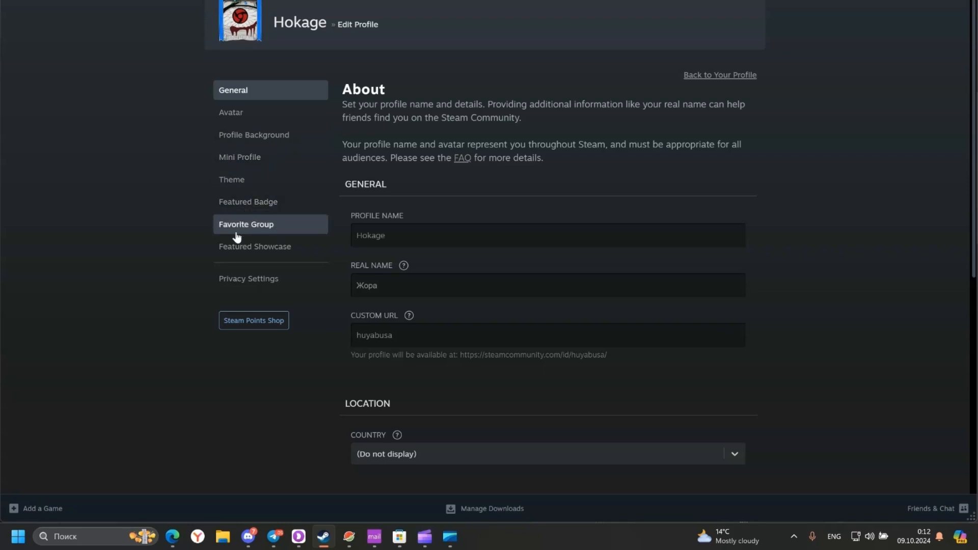
In Featured Showcase, replace the first Achievement Showcase with Artwork Showcase.
left_click(255, 245)
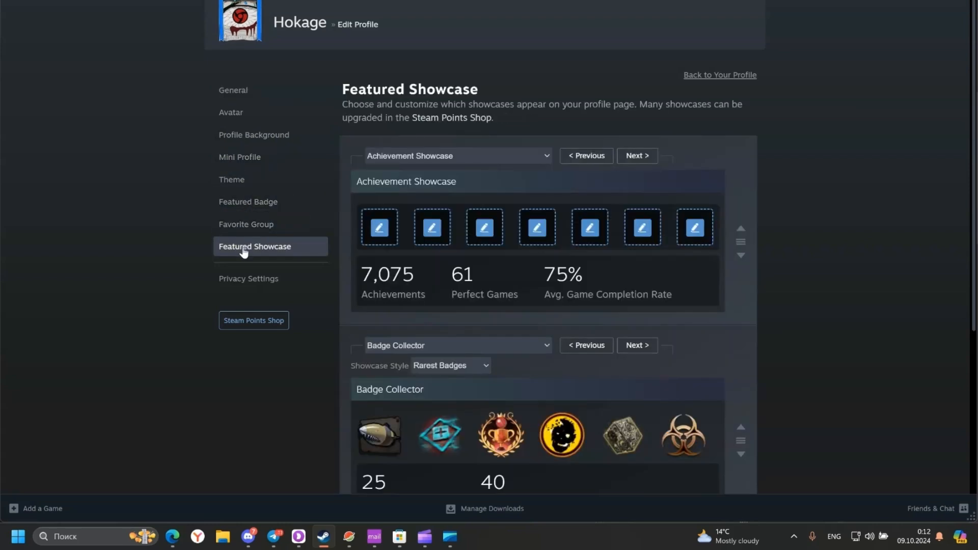
mouse_move(383, 163)
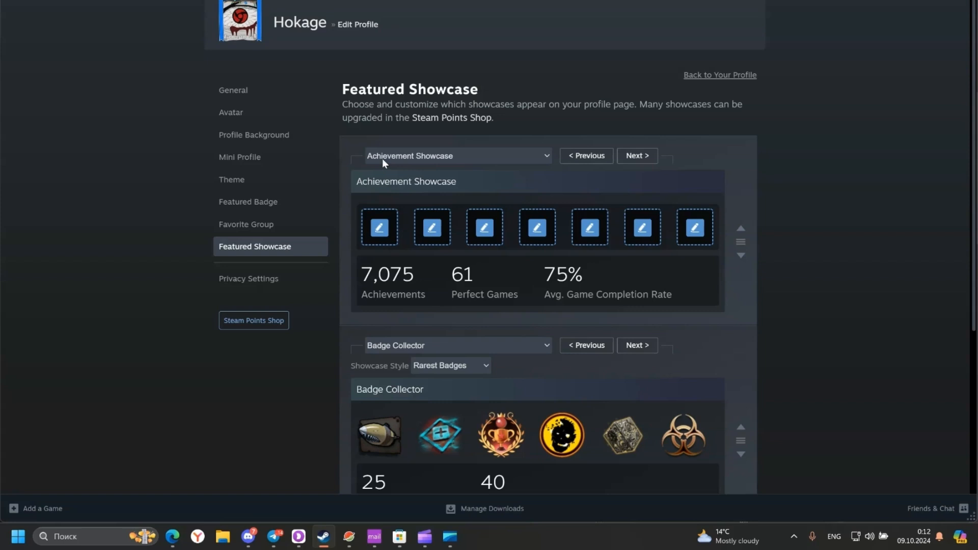
left_click(456, 155)
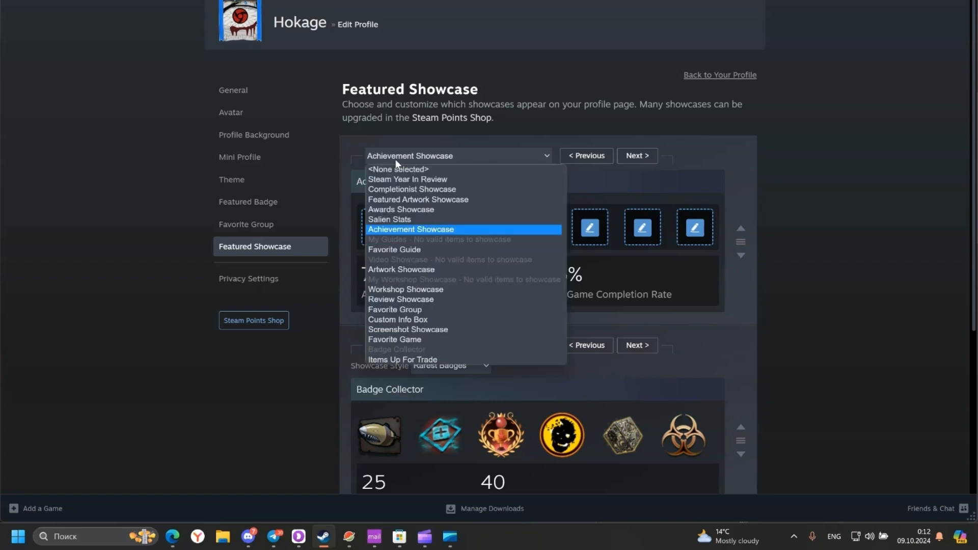
mouse_move(410, 209)
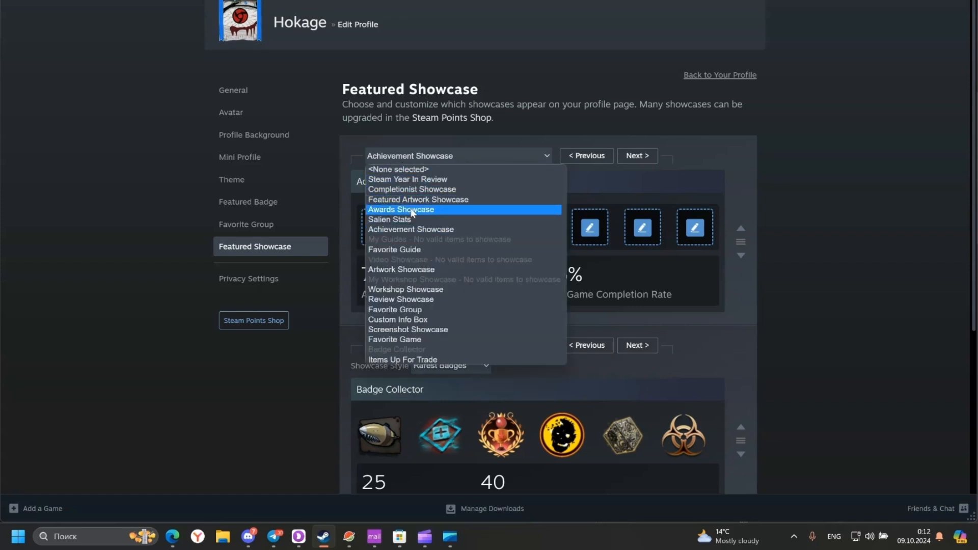
mouse_move(402, 249)
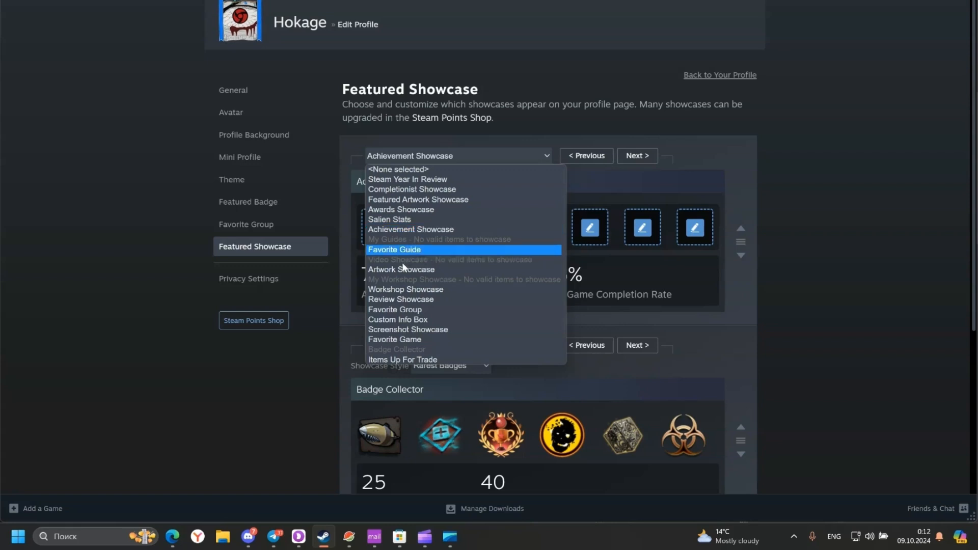
mouse_move(400, 269)
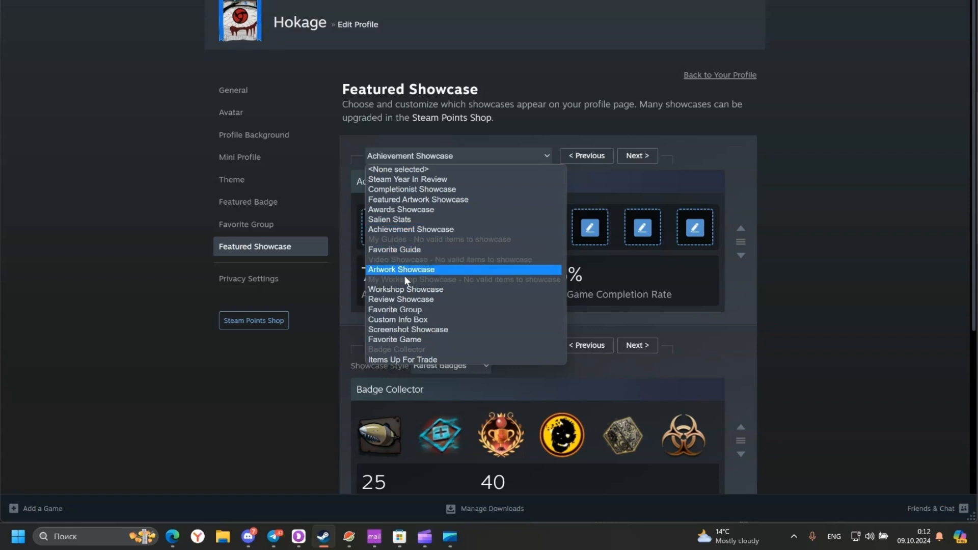
mouse_move(431, 275)
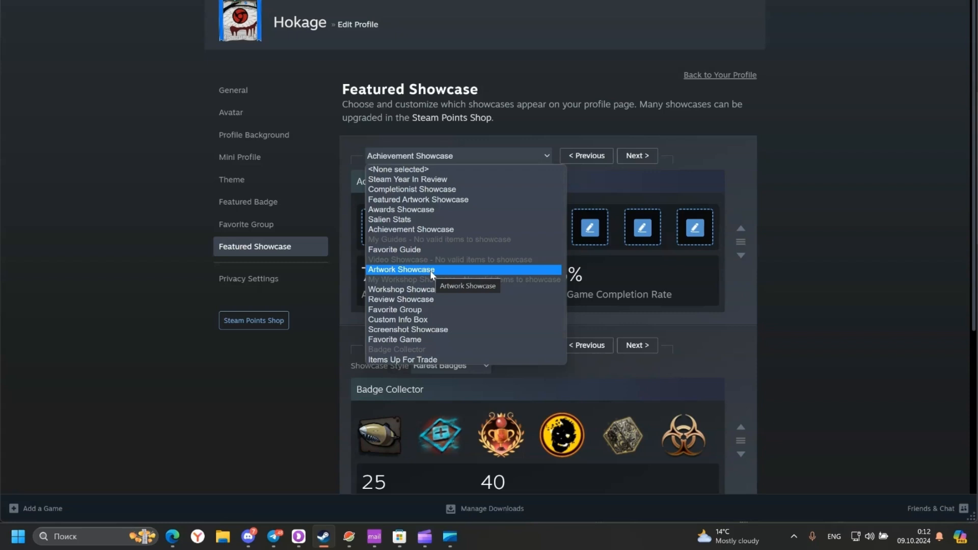
left_click(400, 269)
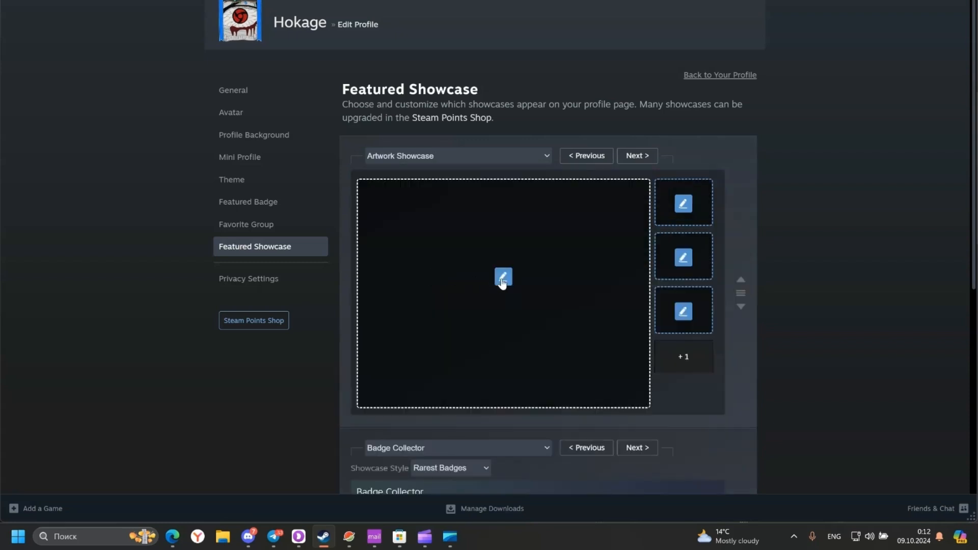
Open the image picker for the large main Artwork Showcase slot.
left_click(503, 277)
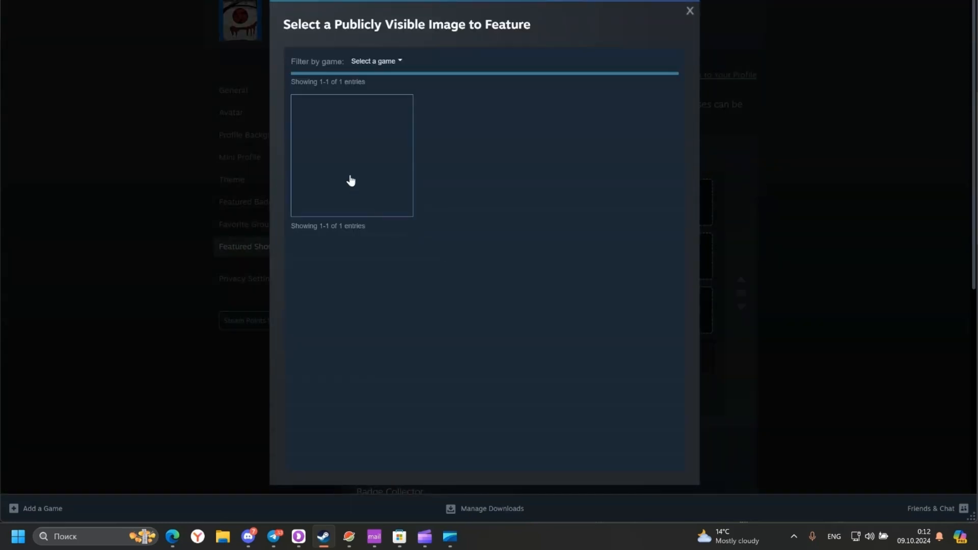
mouse_move(346, 163)
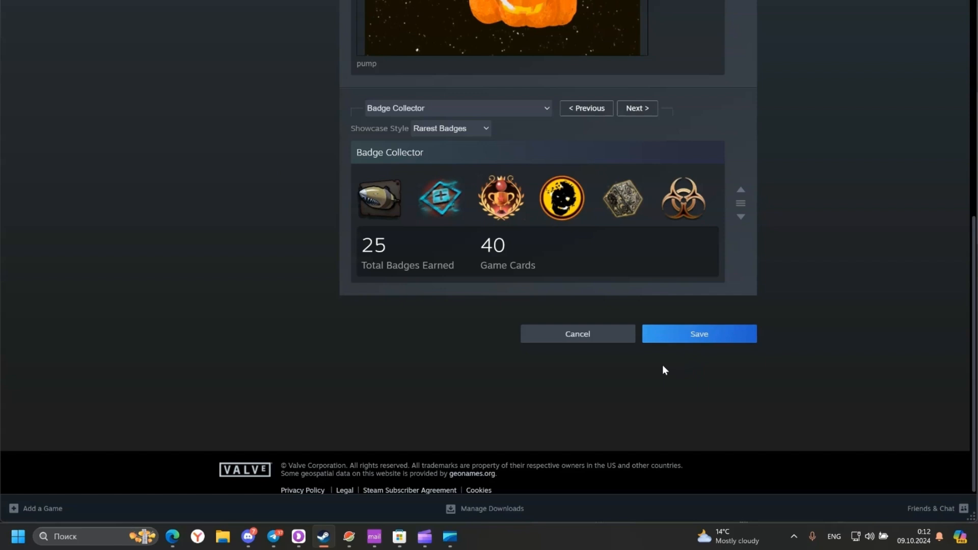
mouse_move(165, 83)
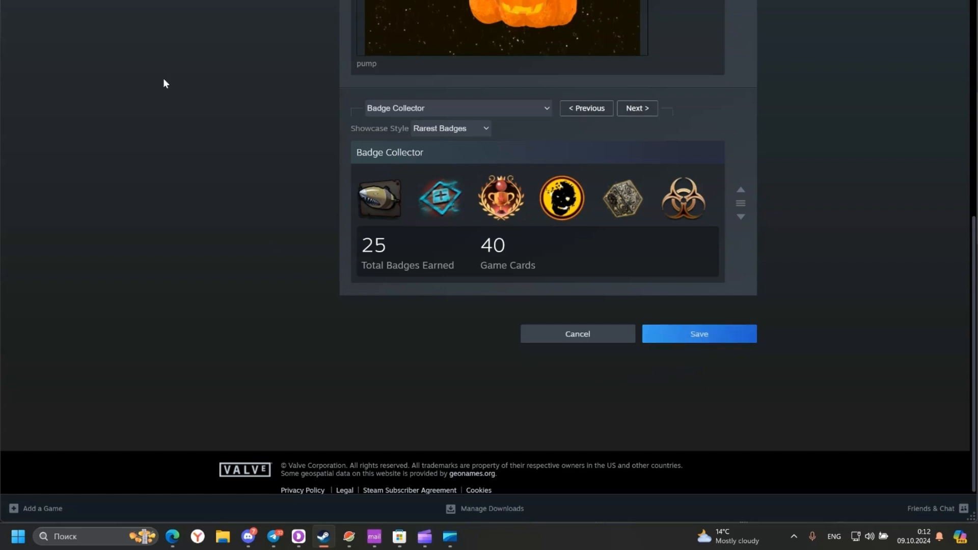
Open the profile name dropdown listing Profile, Friends and Inventory.
left_click(234, 5)
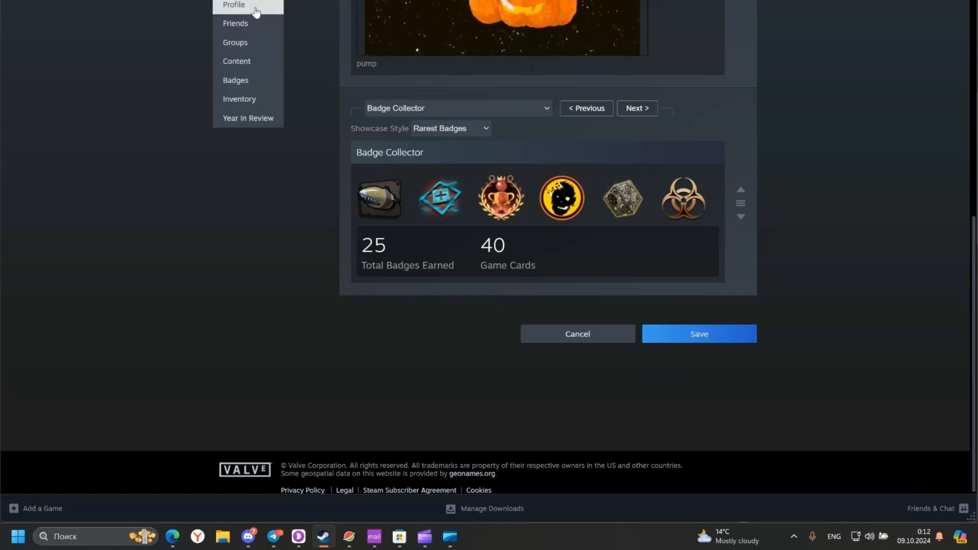